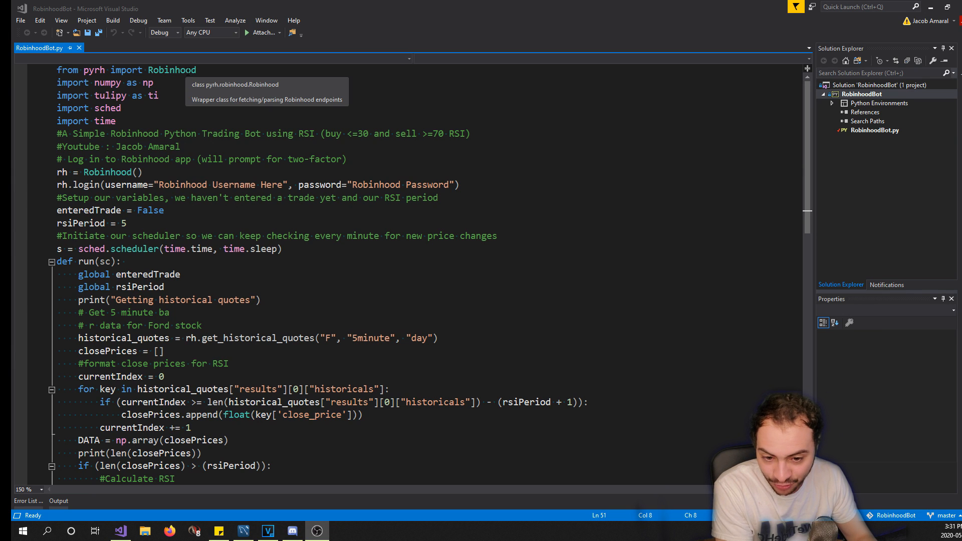
pyautogui.moveTo(252, 79)
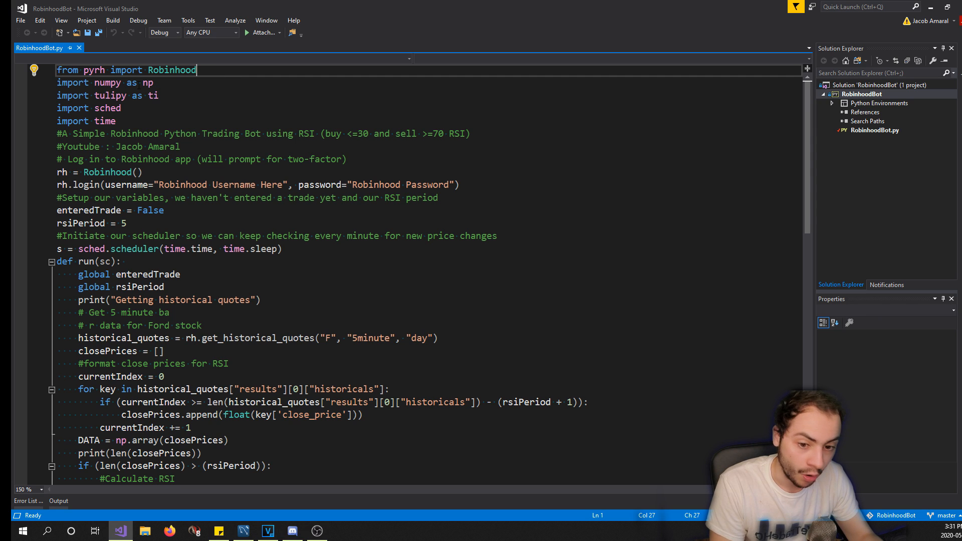
# Step: Scroll through RobinhoodBot.py and highlight 'global' in the run function
pyautogui.click(128, 82)
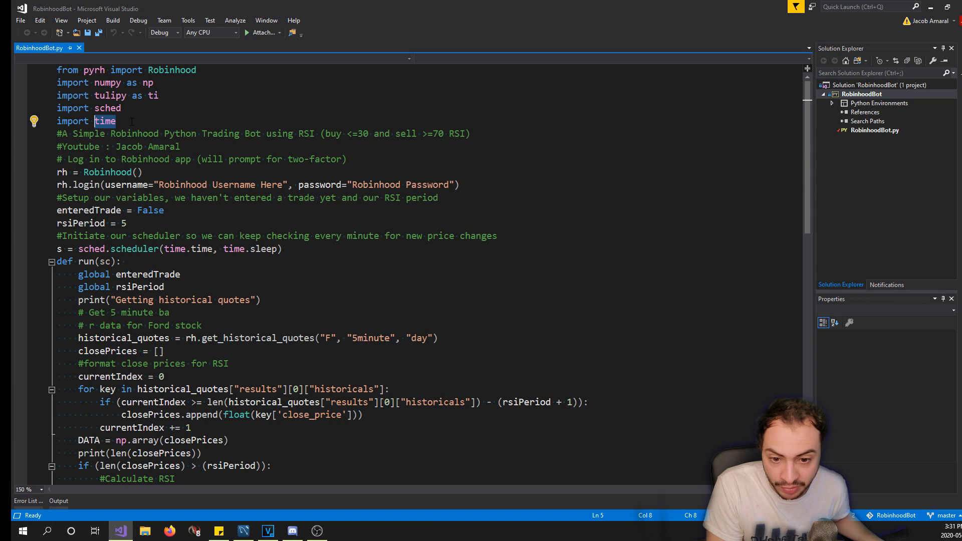
pyautogui.click(126, 121)
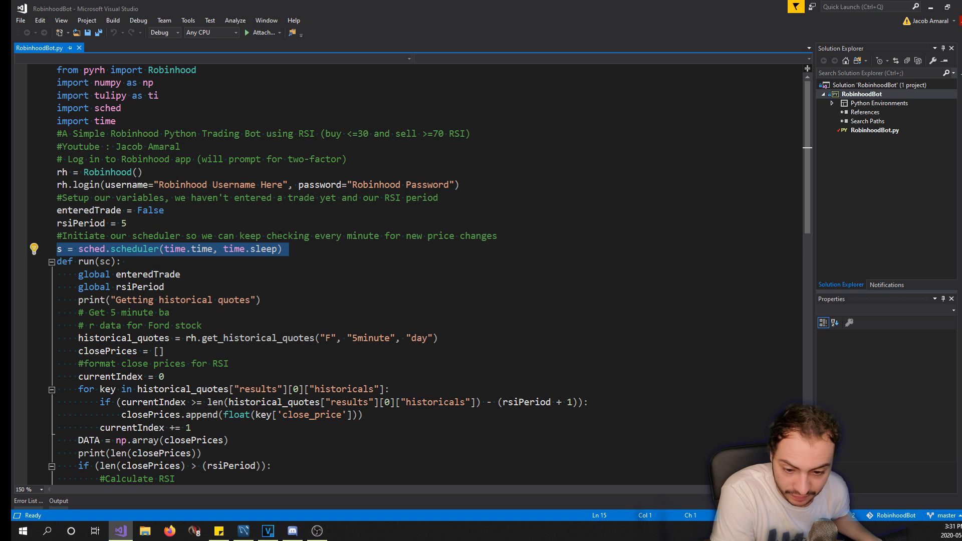
pyautogui.scroll(-3)
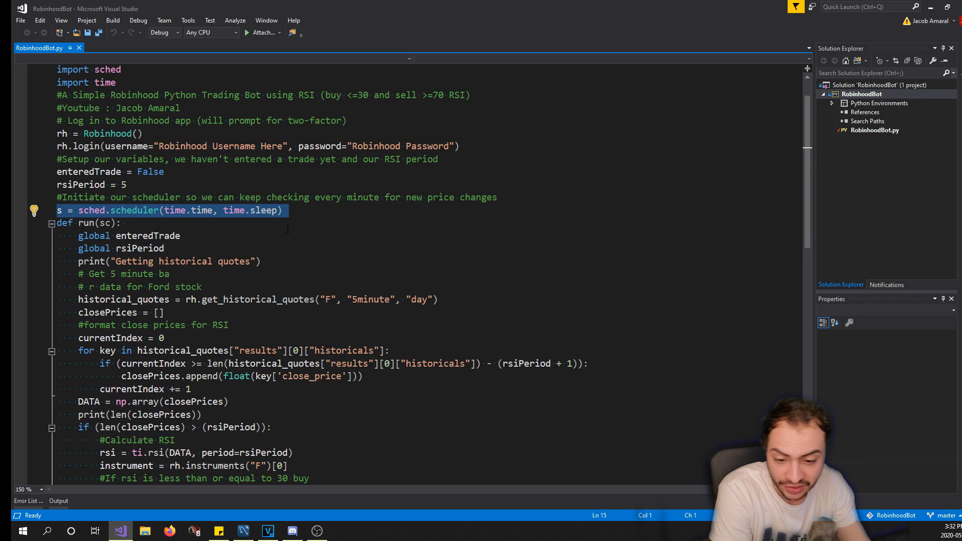
pyautogui.scroll(-3)
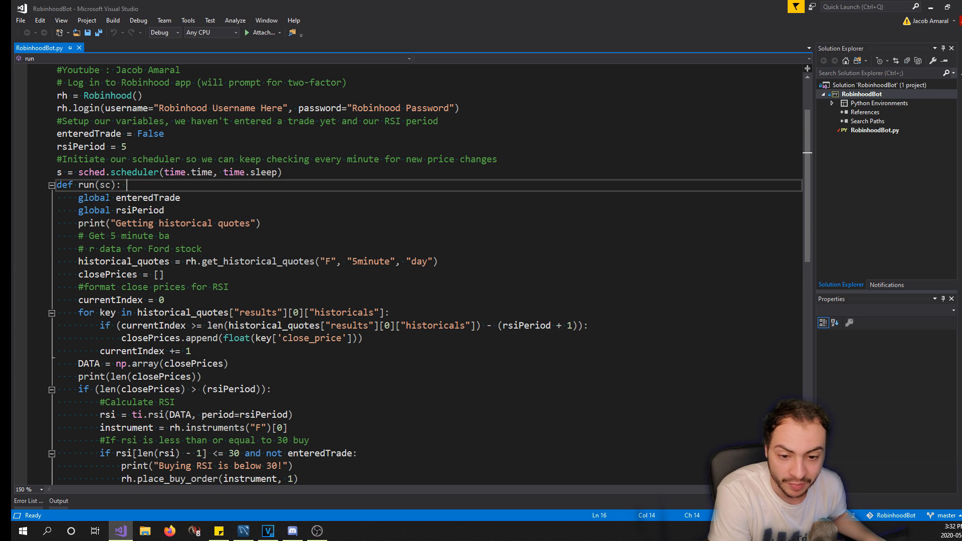
pyautogui.doubleClick(93, 198)
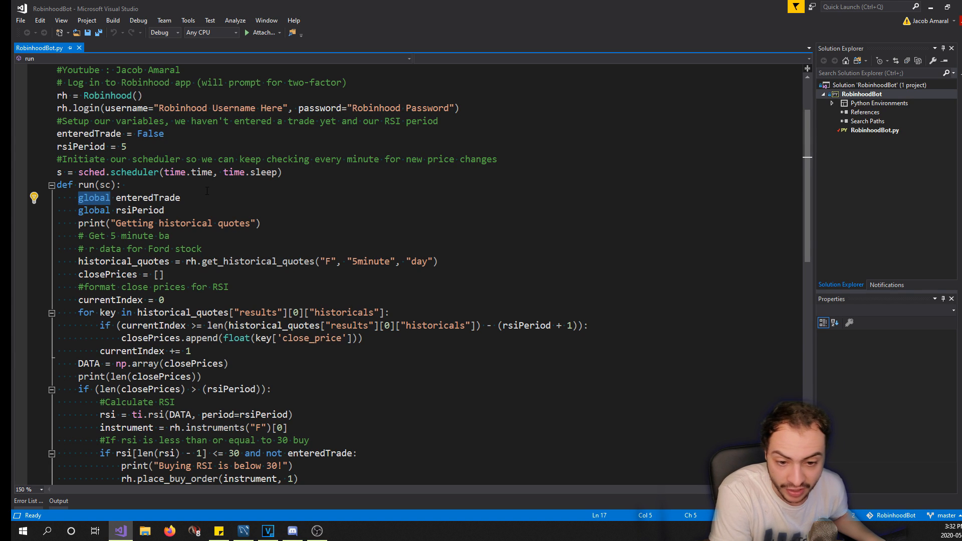
pyautogui.scroll(-3)
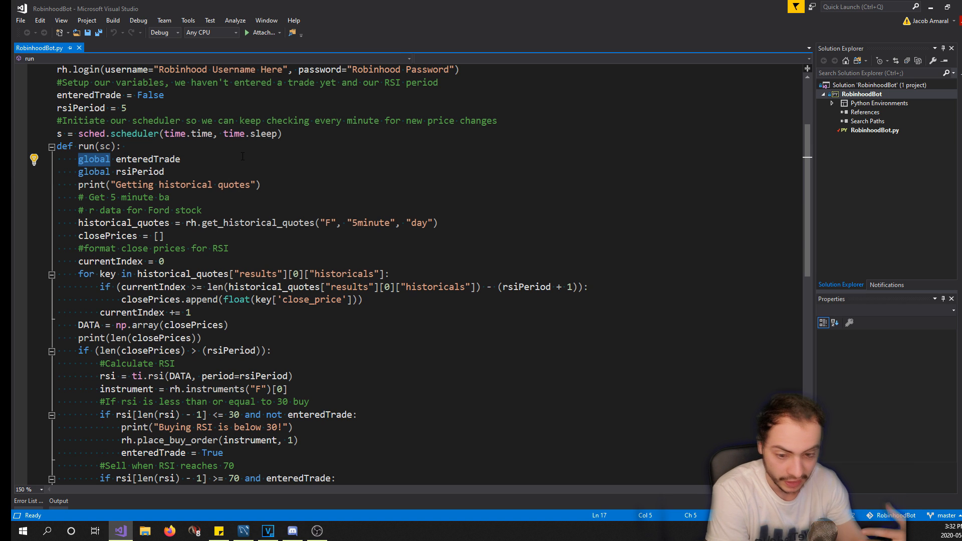
pyautogui.scroll(-3)
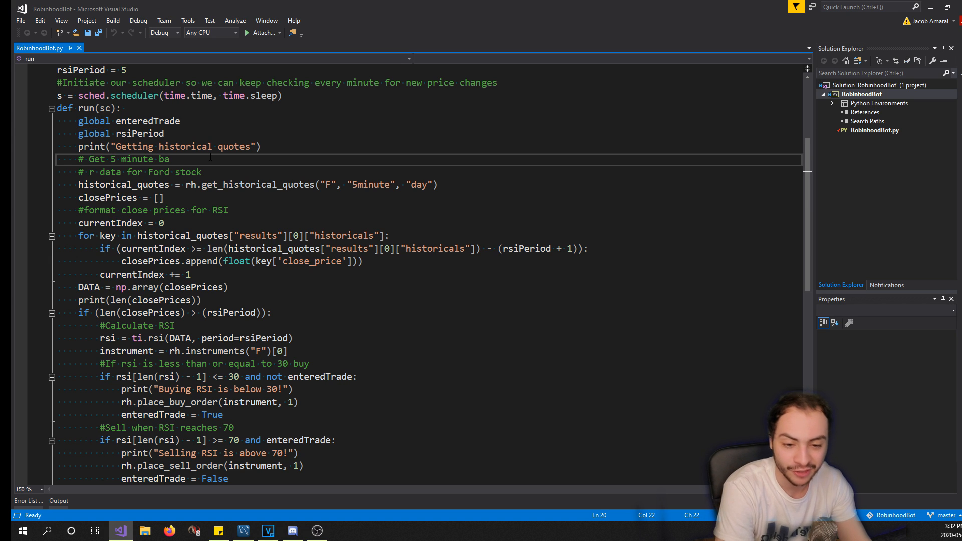
# Step: Retype the comment as '# Get 5 minute bar data for Ford stock' and save with Ctrl+S
pyautogui.write('r')
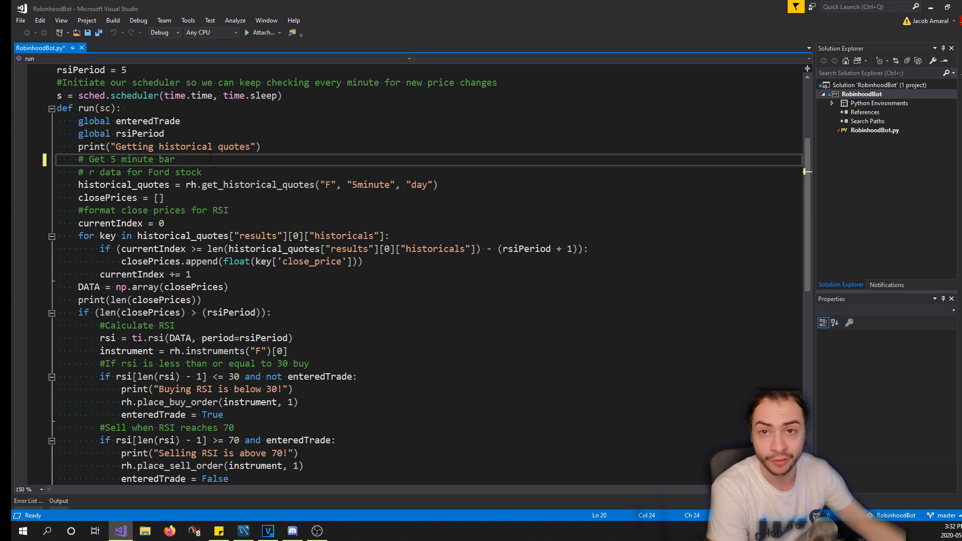
pyautogui.write('data')
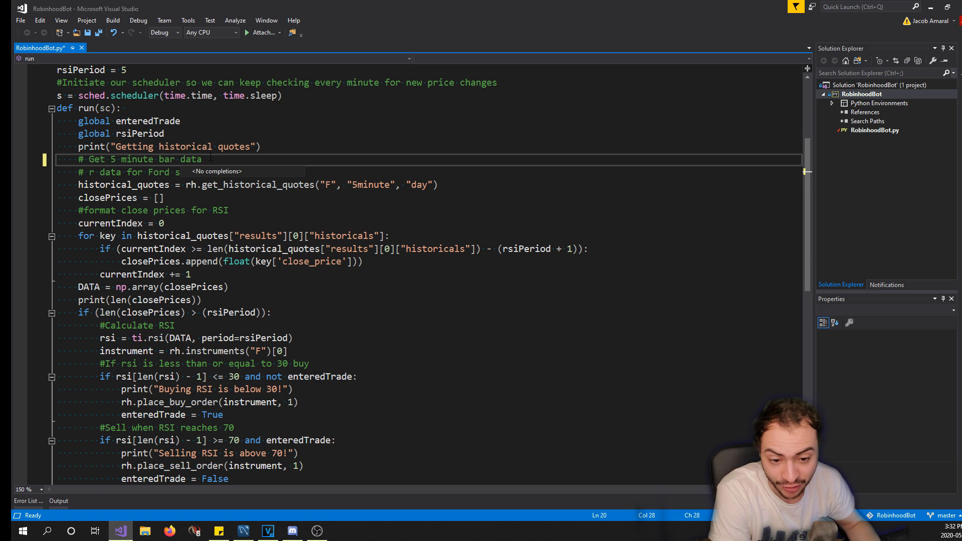
pyautogui.press('ctrl+s')
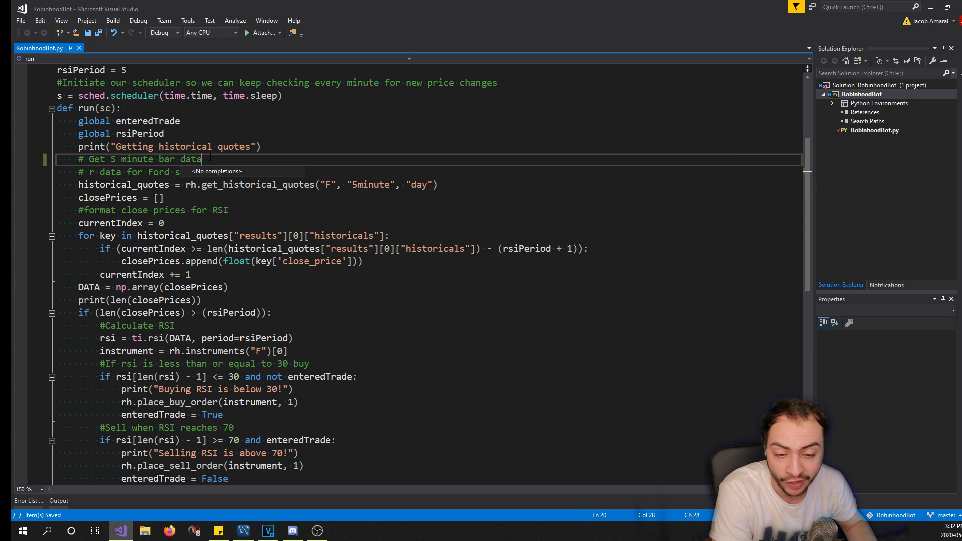
pyautogui.write('tock')
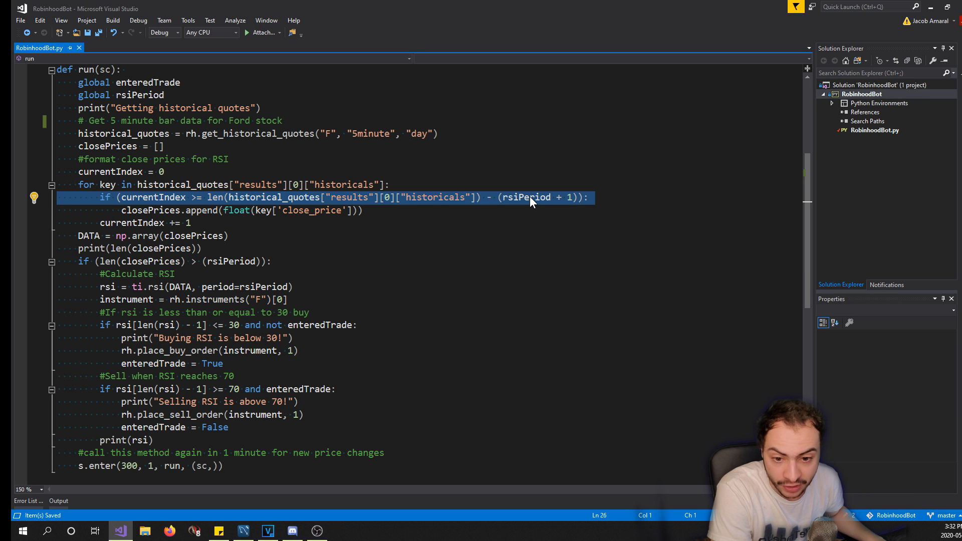
pyautogui.moveTo(412, 202)
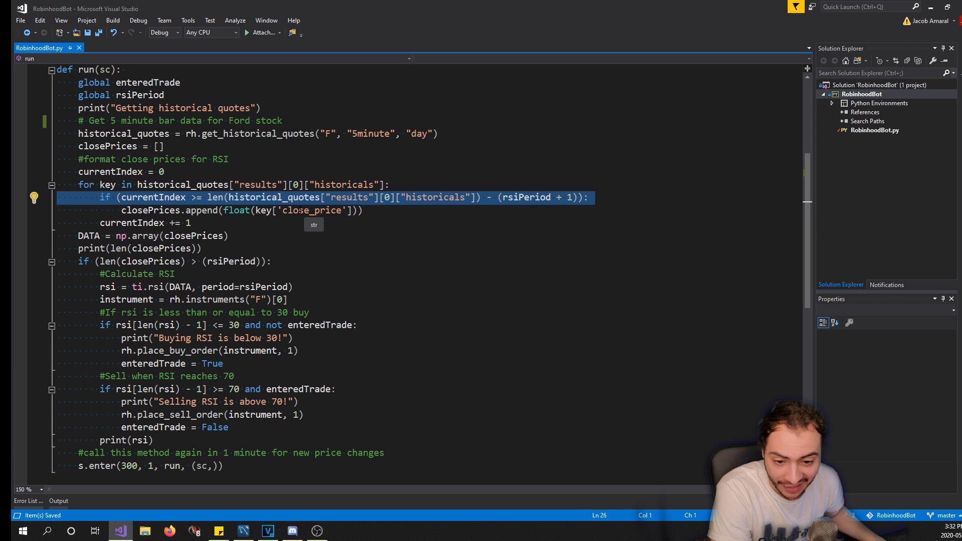
# Step: Remove the print(len(closePrices)) line below DATA = np.array(closePrices)
pyautogui.doubleClick(311, 209)
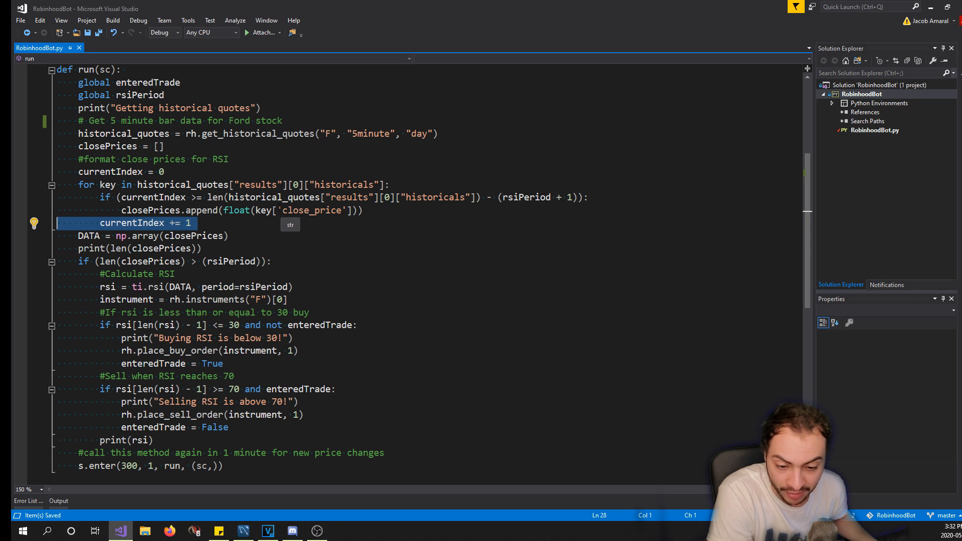
pyautogui.scroll(-3)
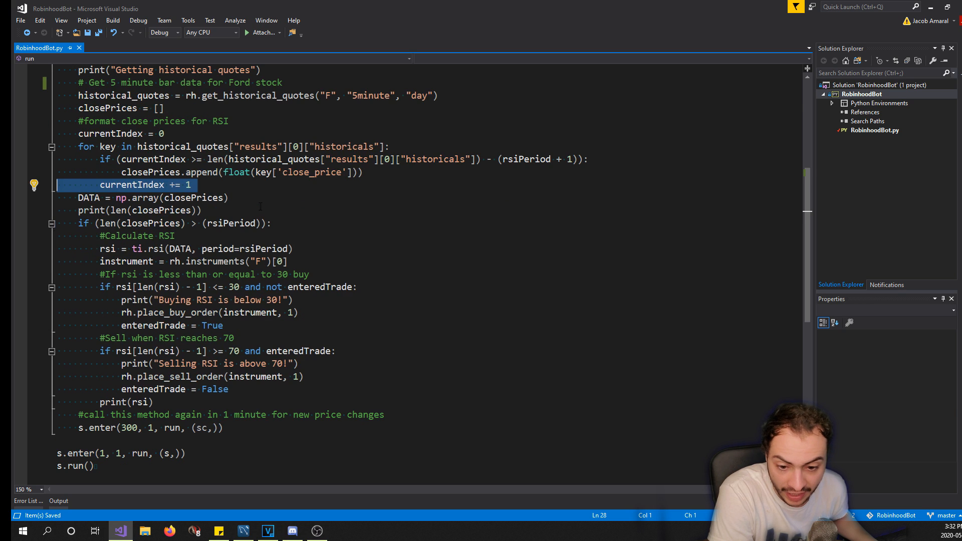
pyautogui.scroll(-3)
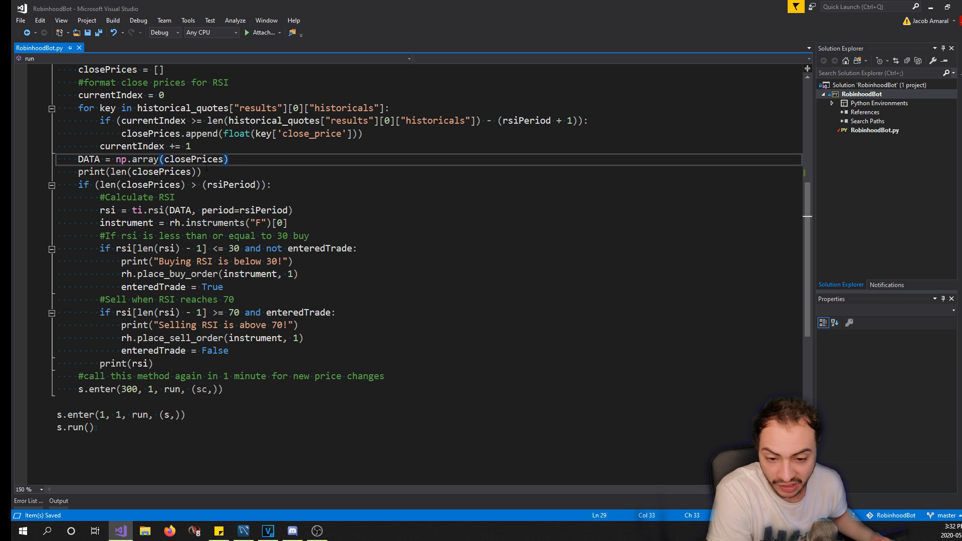
pyautogui.doubleClick(160, 172)
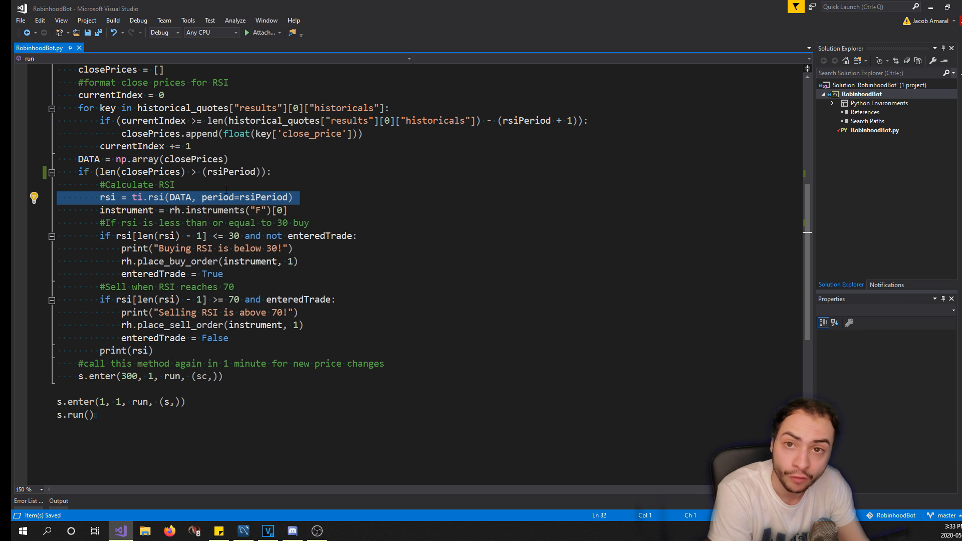
pyautogui.moveTo(293, 210)
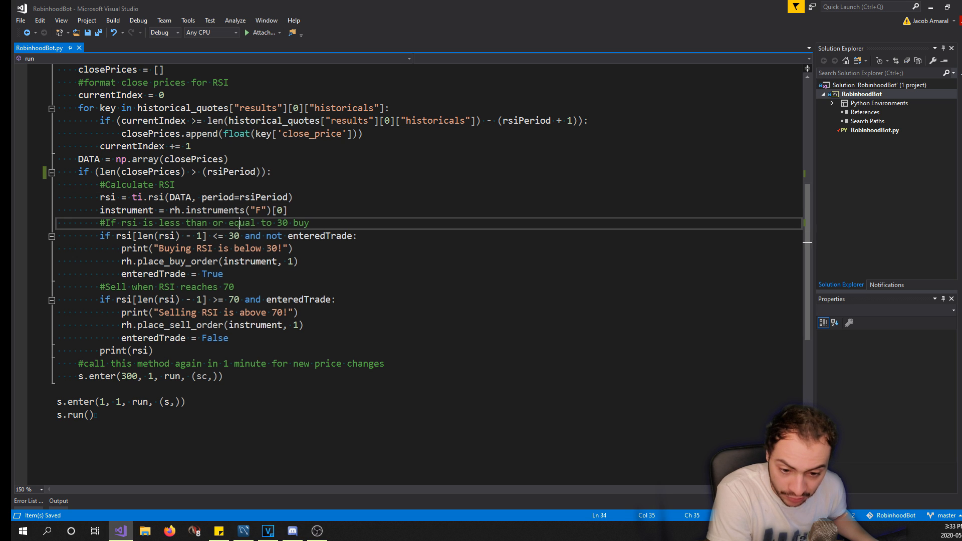
pyautogui.tripleClick(184, 223)
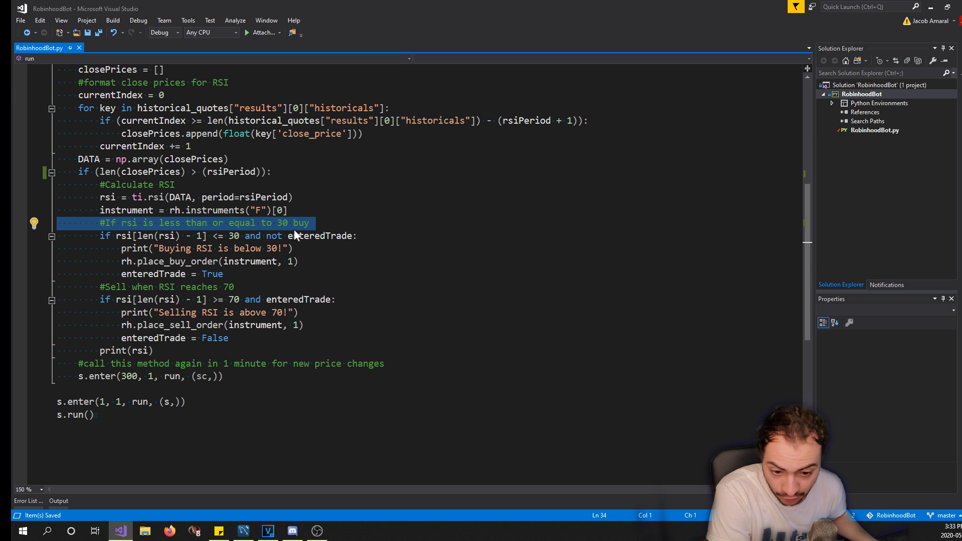
pyautogui.moveTo(295, 235)
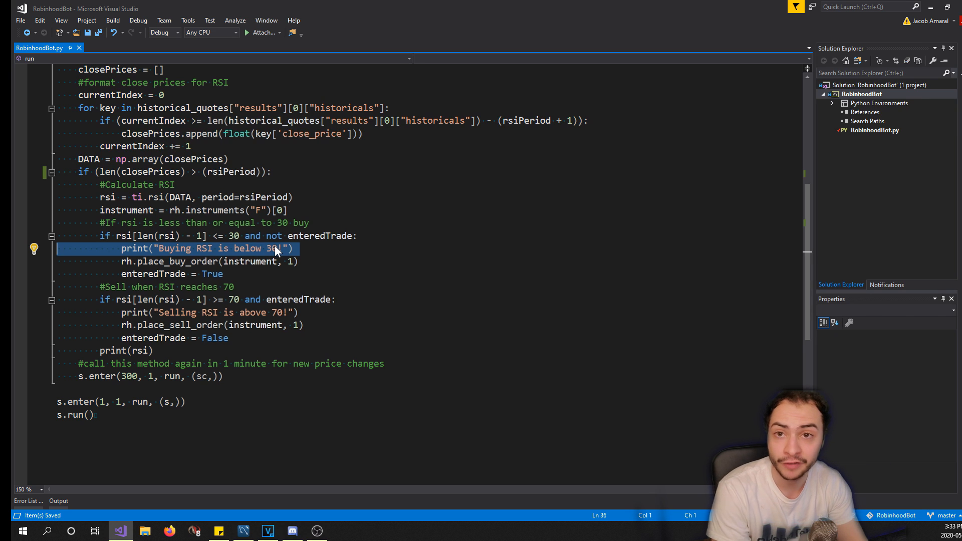
pyautogui.click(267, 260)
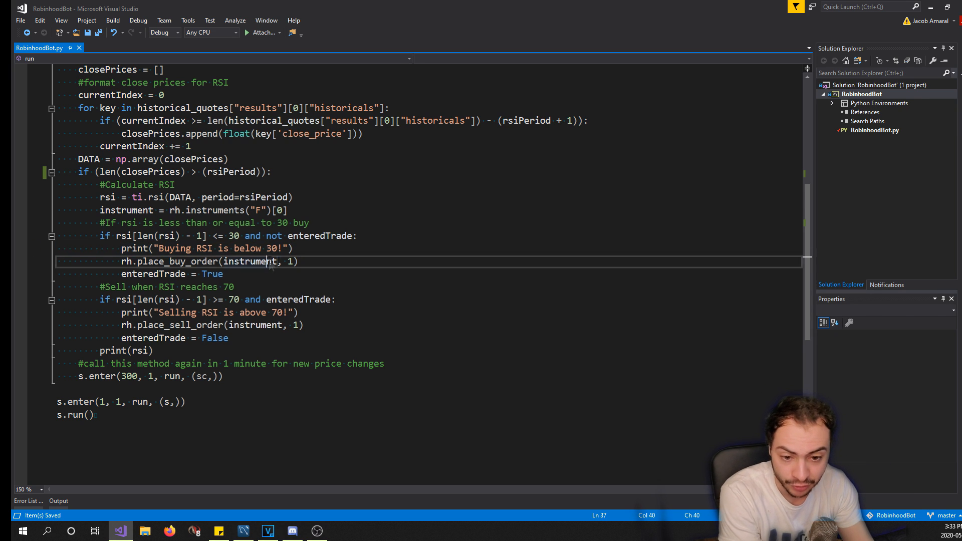
pyautogui.tripleClick(203, 261)
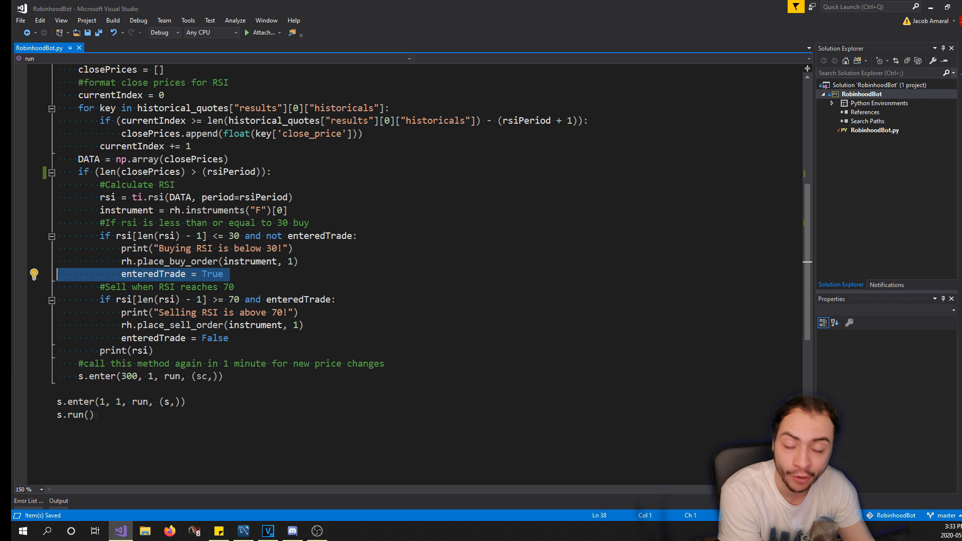
pyautogui.moveTo(202, 248)
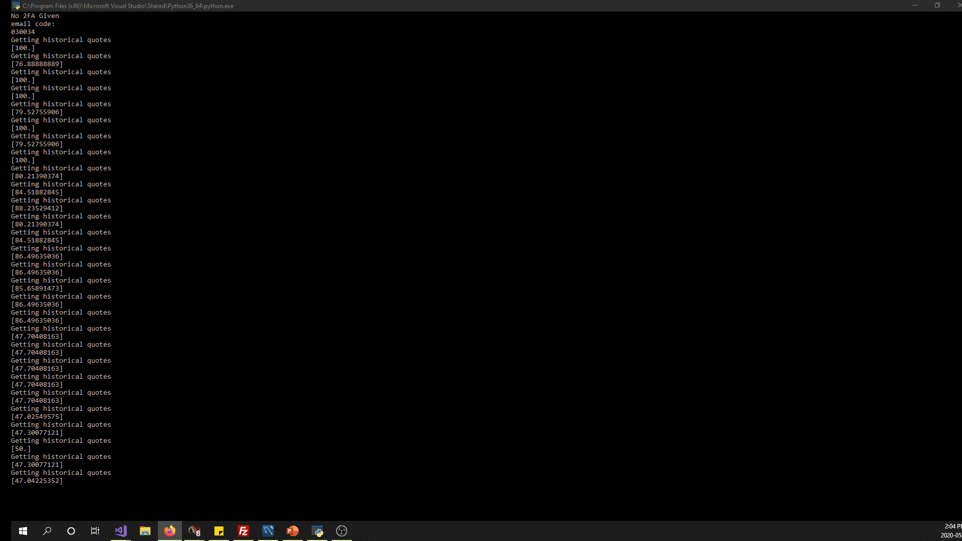
# Step: Launch Snipping Tool and start a new snip of the console showing 'Buying RSI is below 30!'
pyautogui.click(366, 531)
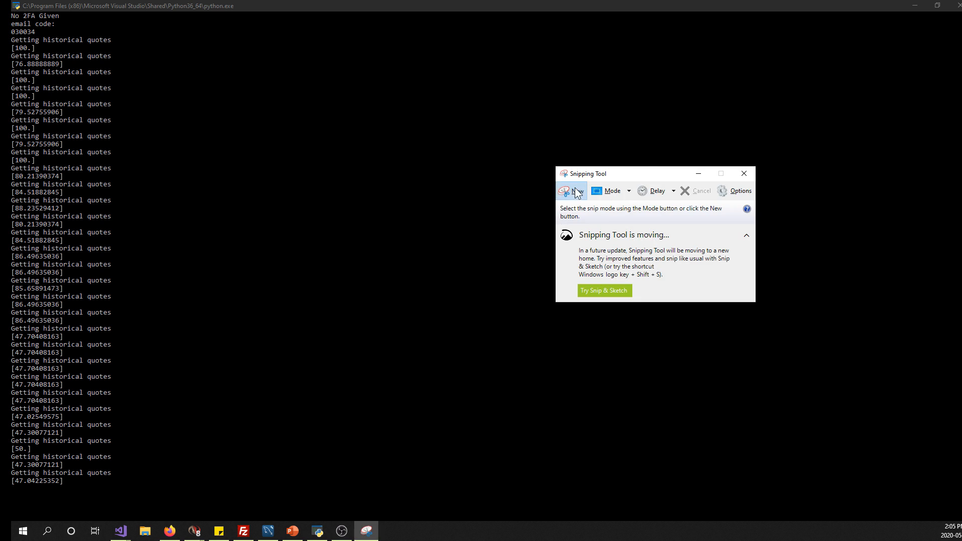
pyautogui.click(564, 191)
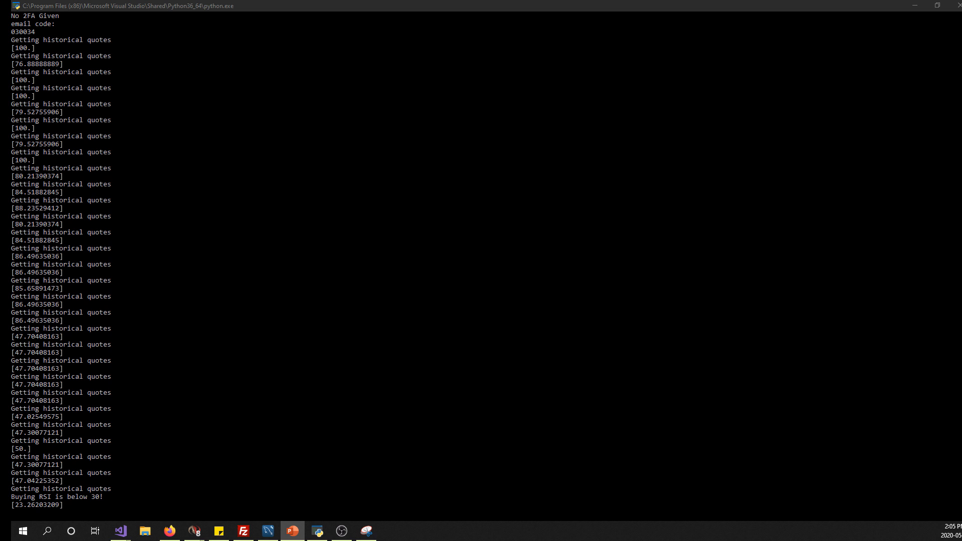
# Step: Switch among taskbar windows while the console prints RSI values 25.61 and 23.26
pyautogui.click(168, 531)
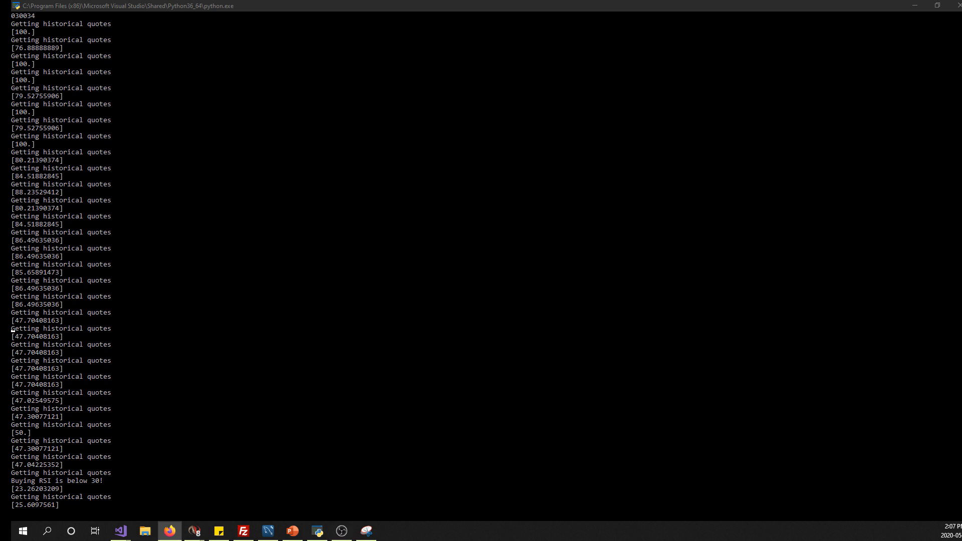
pyautogui.click(119, 531)
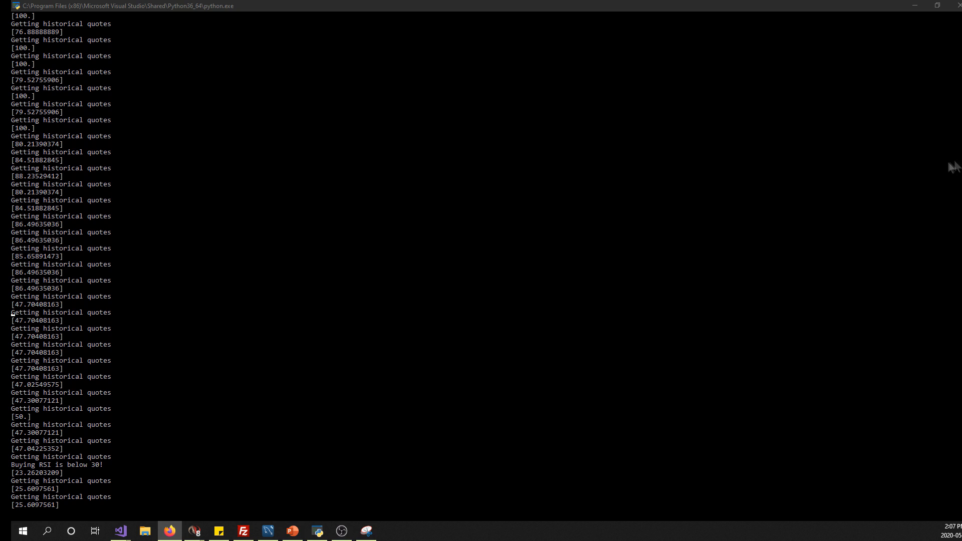
pyautogui.click(292, 531)
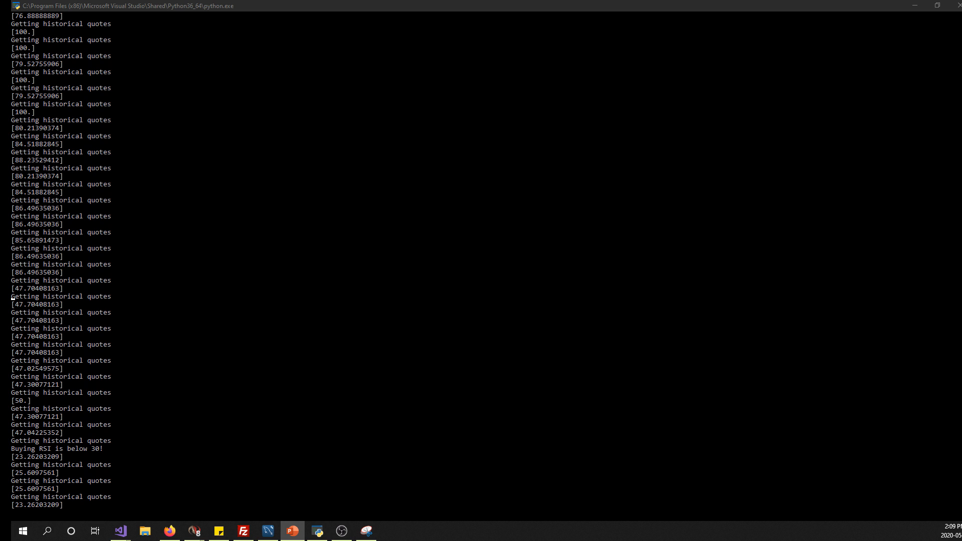
pyautogui.click(169, 531)
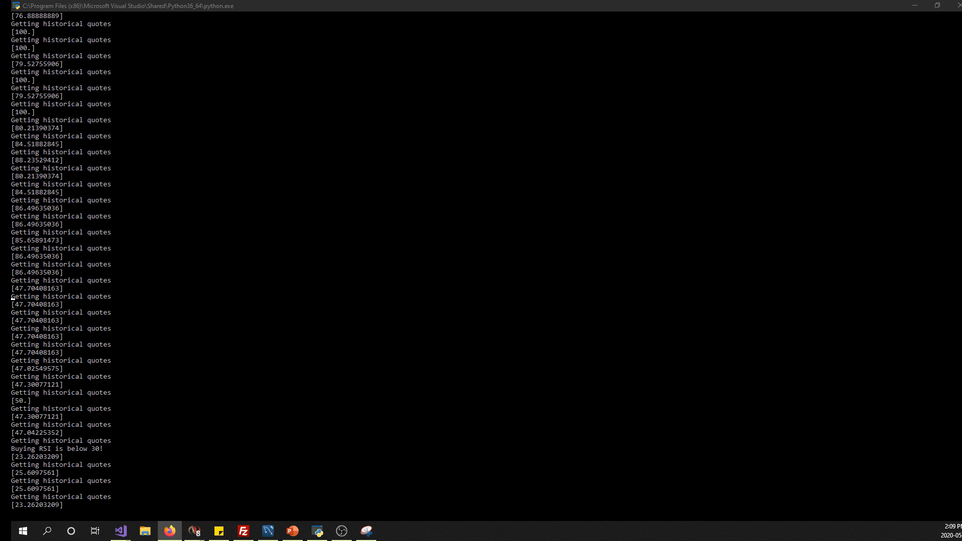